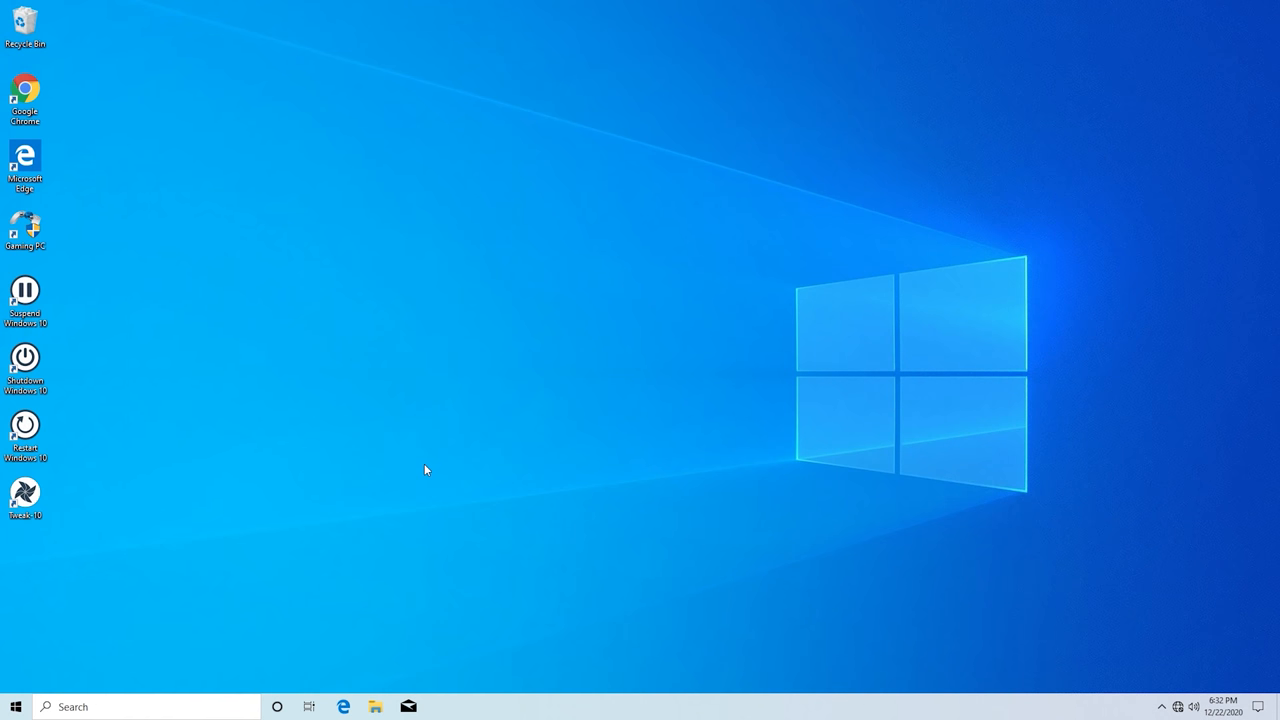
mouse_move(540, 334)
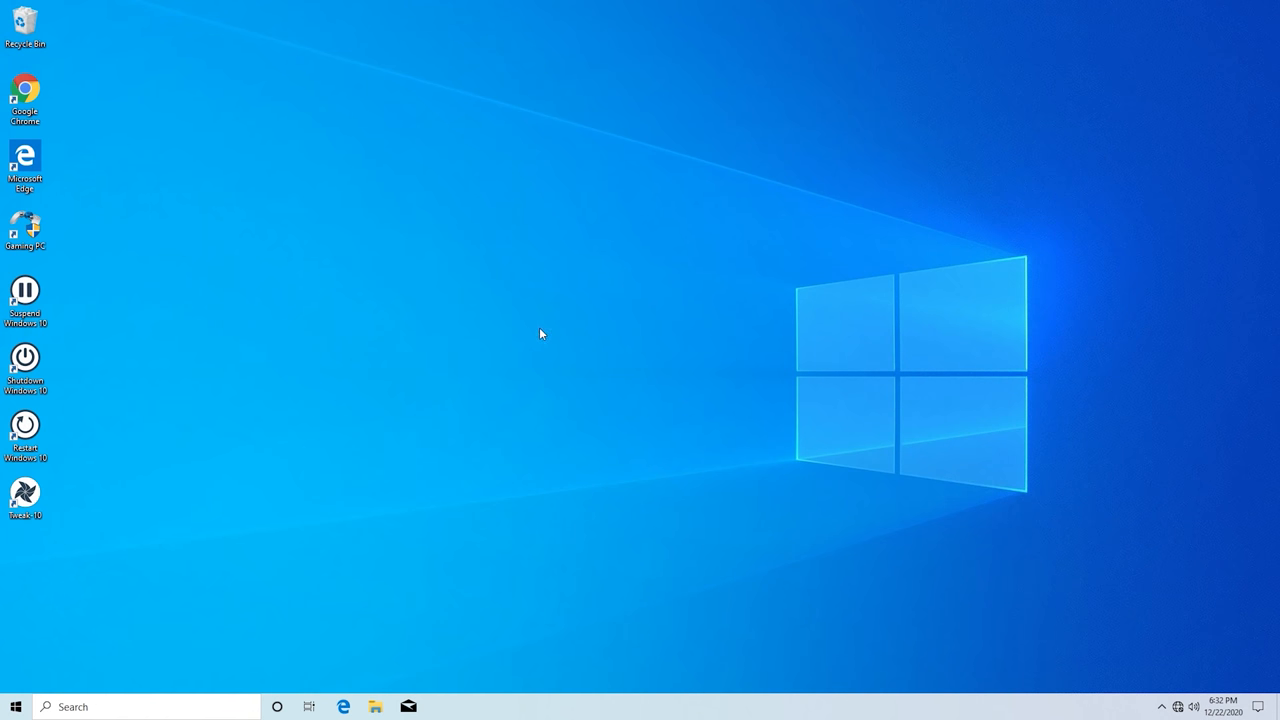